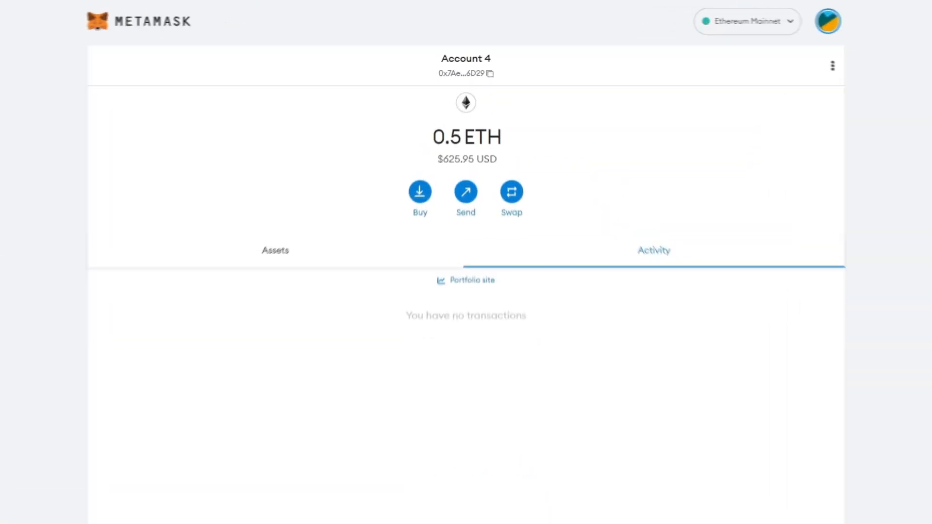
From the Ethereum Mainnet dropdown, go to the Add a network page of popular networks
left_click(745, 21)
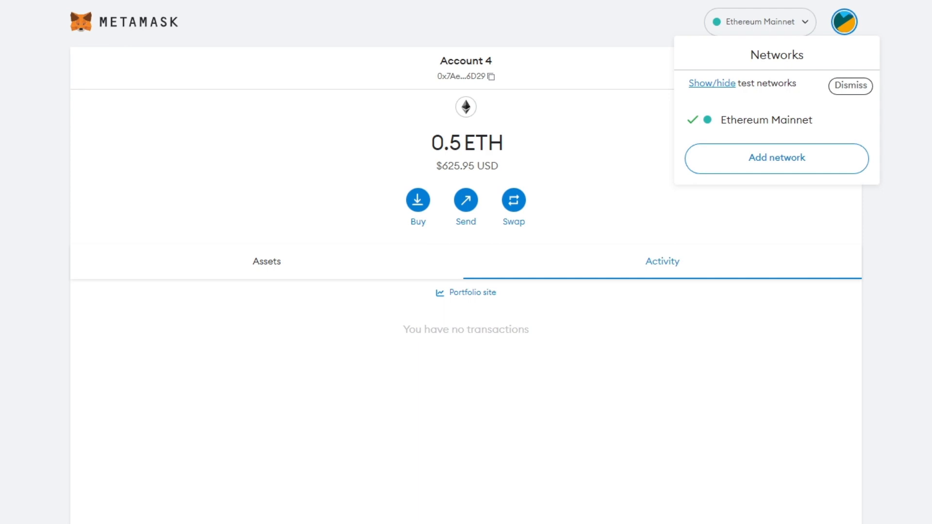
left_click(775, 158)
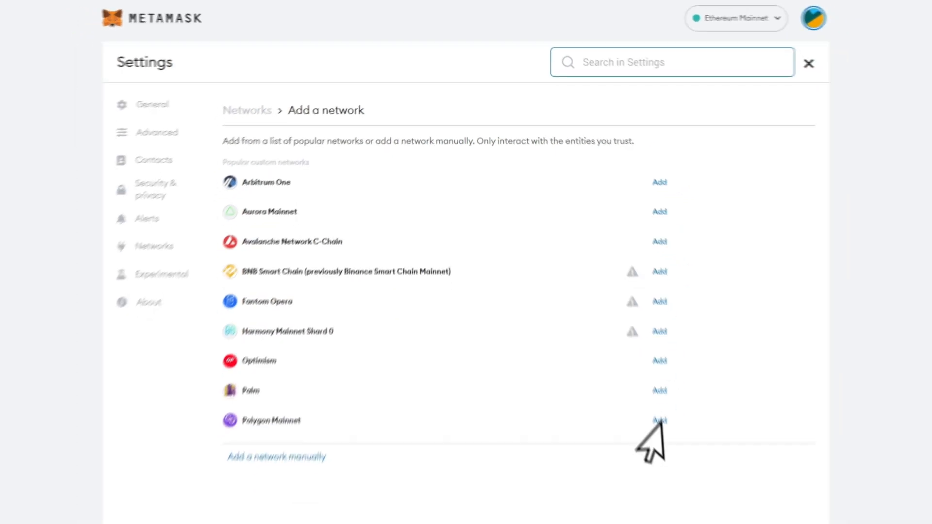
Add Polygon Mainnet from the popular networks list and approve it
left_click(658, 420)
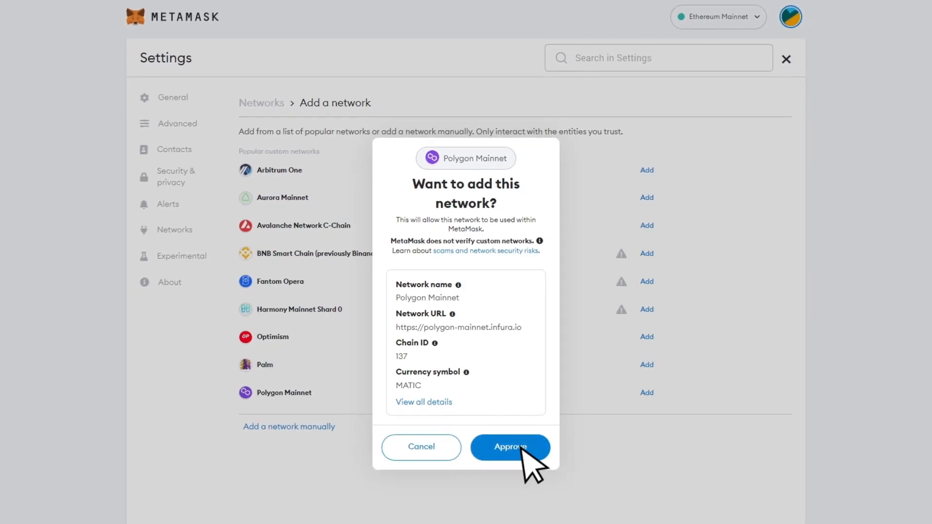
left_click(510, 446)
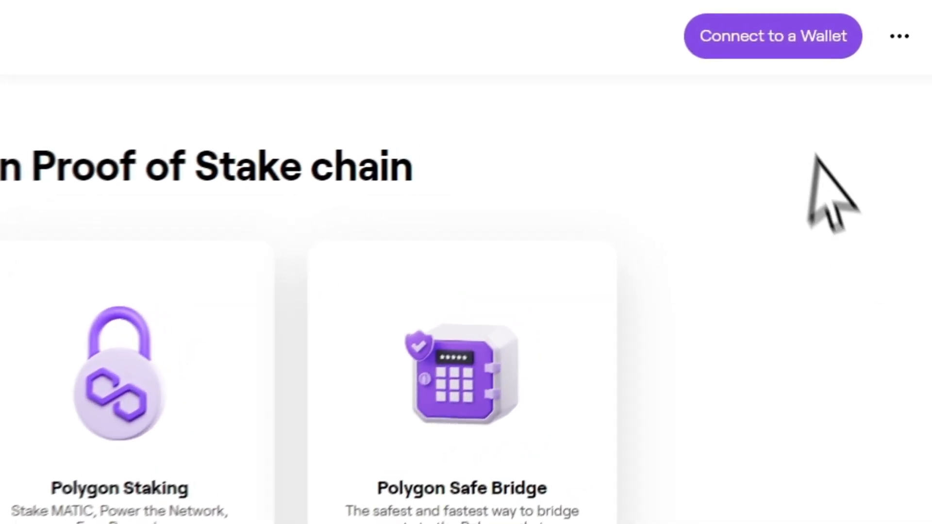
Connect Polygon Wallet to the MetaMask wallet, reaching the Polygon Mainnet assets page
left_click(773, 36)
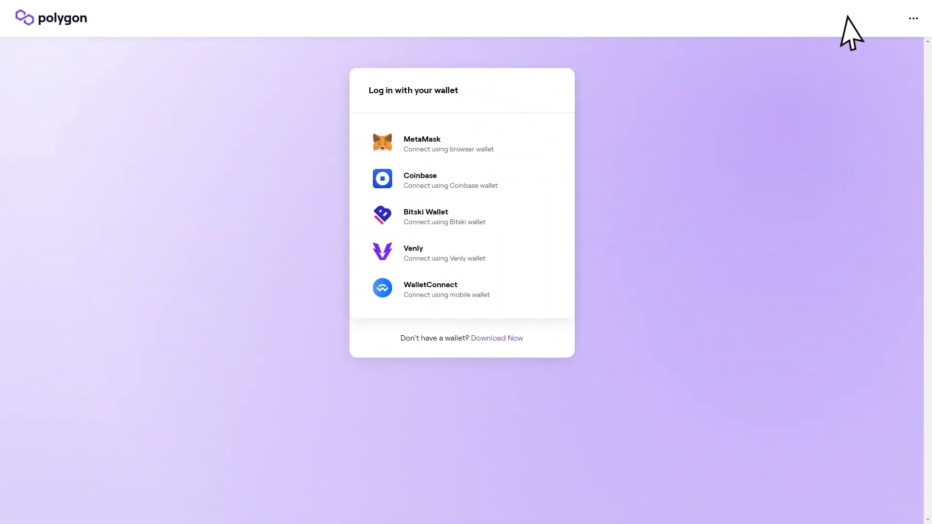
mouse_move(479, 149)
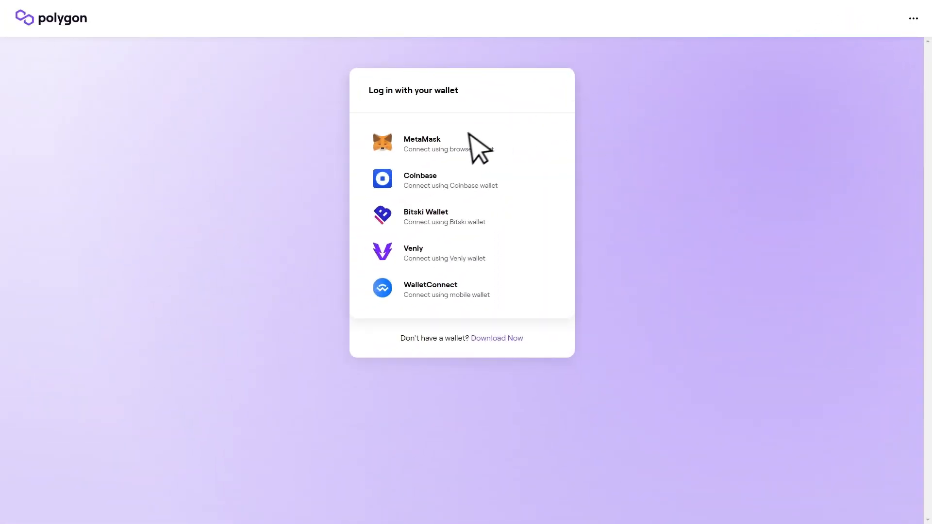
left_click(422, 143)
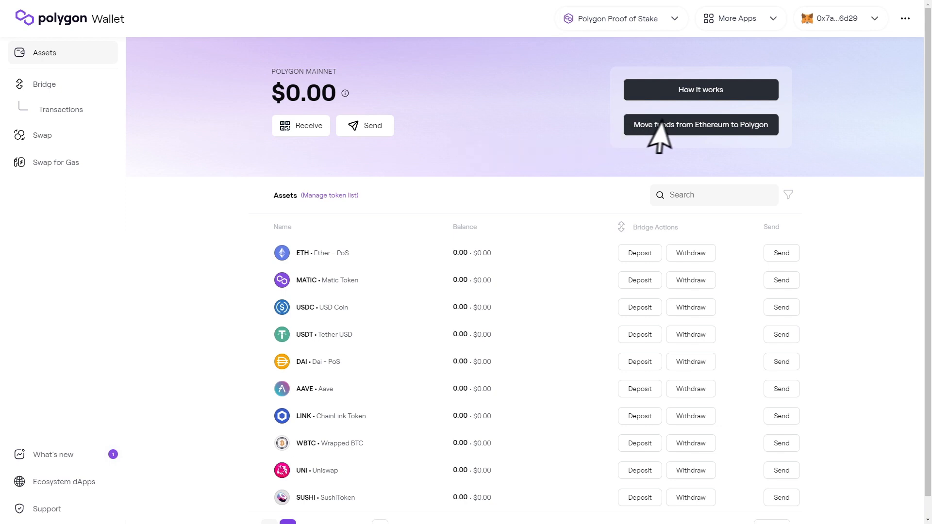
Deposit 0.069 ETH from Ethereum to Polygon through the bridge and confirm the transfer
left_click(700, 124)
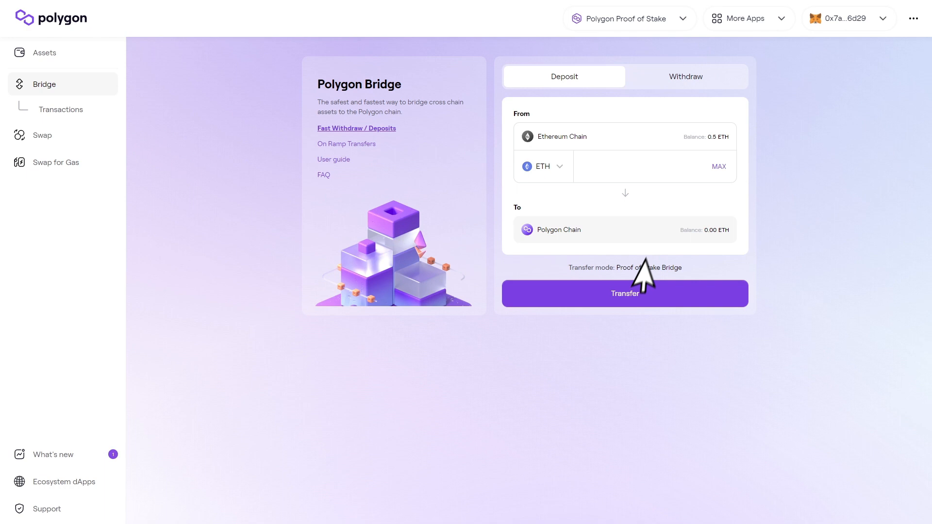
mouse_move(624, 314)
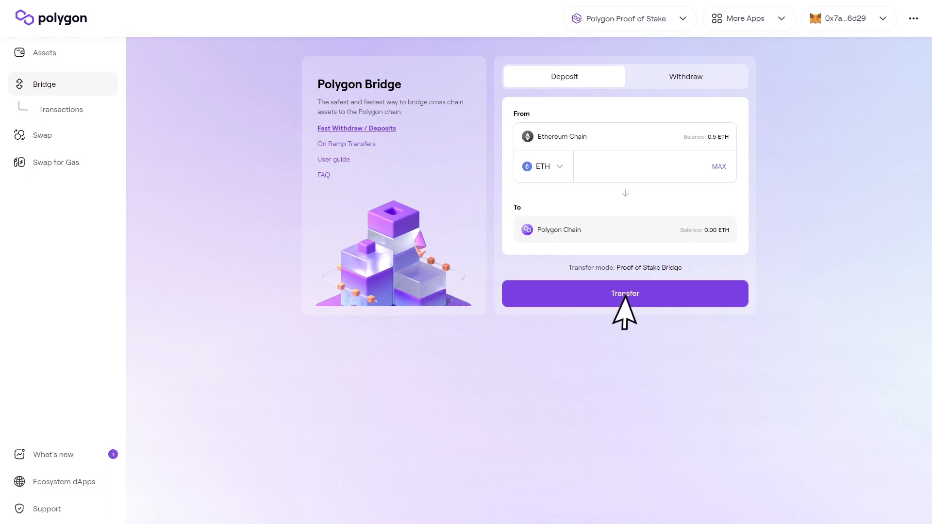
type("0.06")
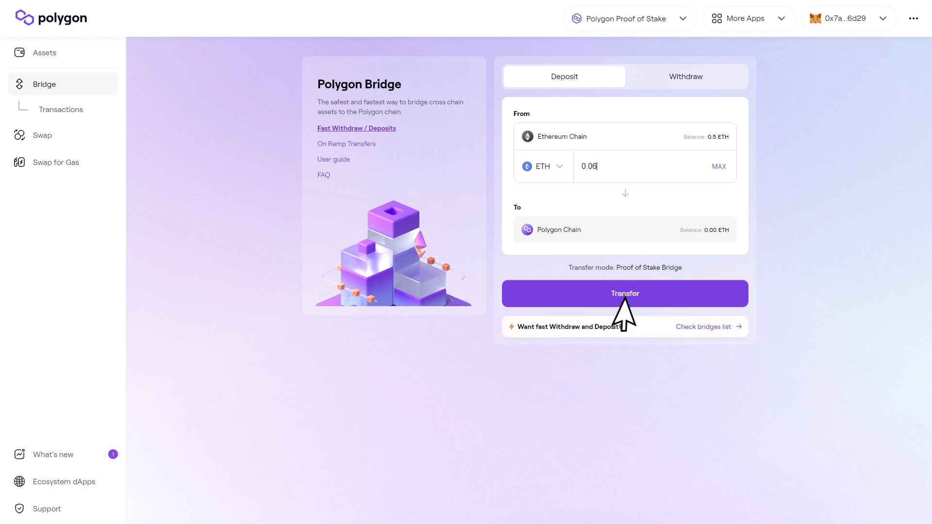
left_click(624, 293)
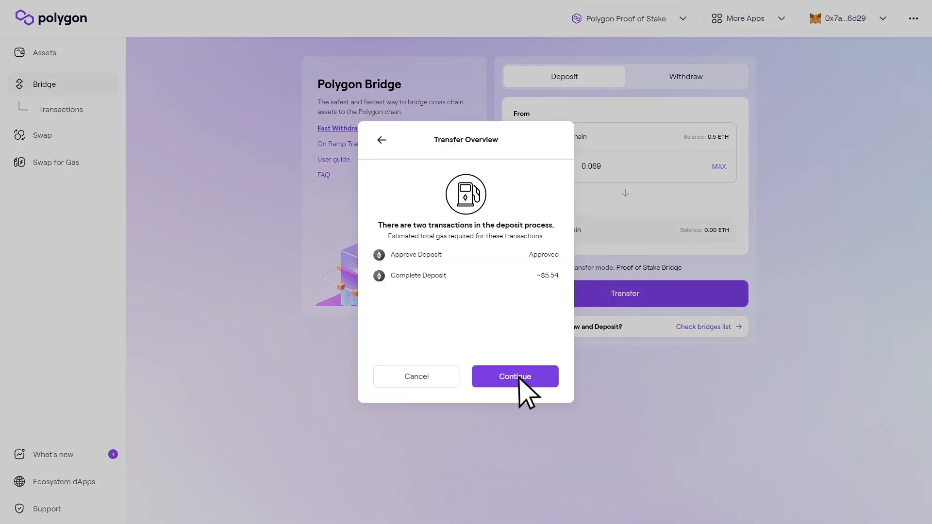
left_click(514, 377)
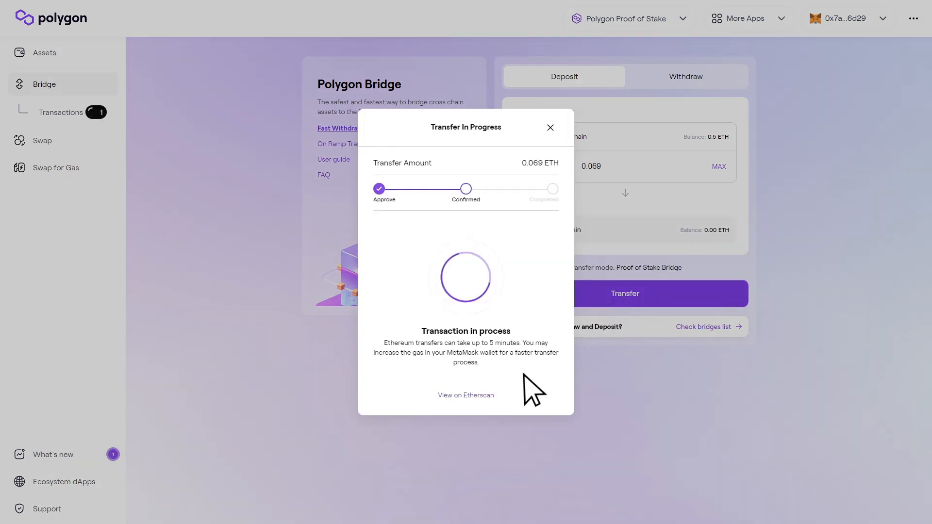
left_click(550, 127)
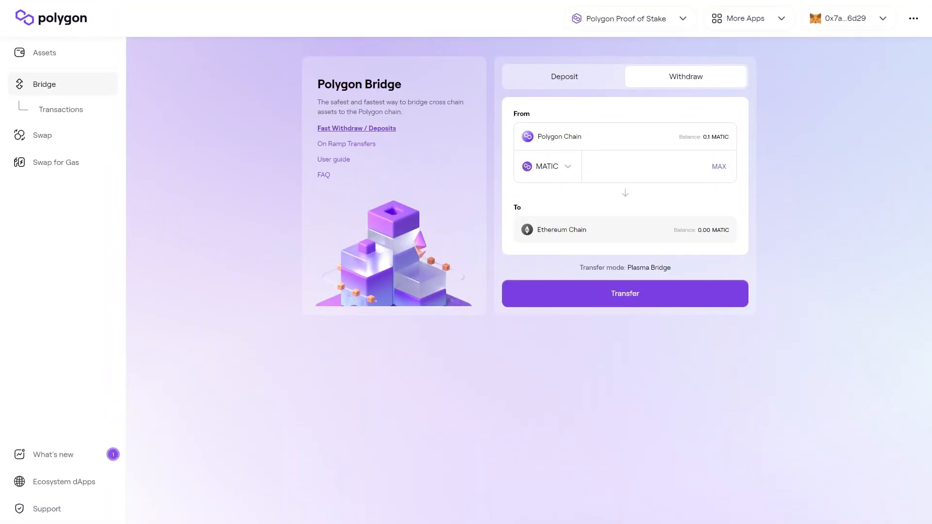